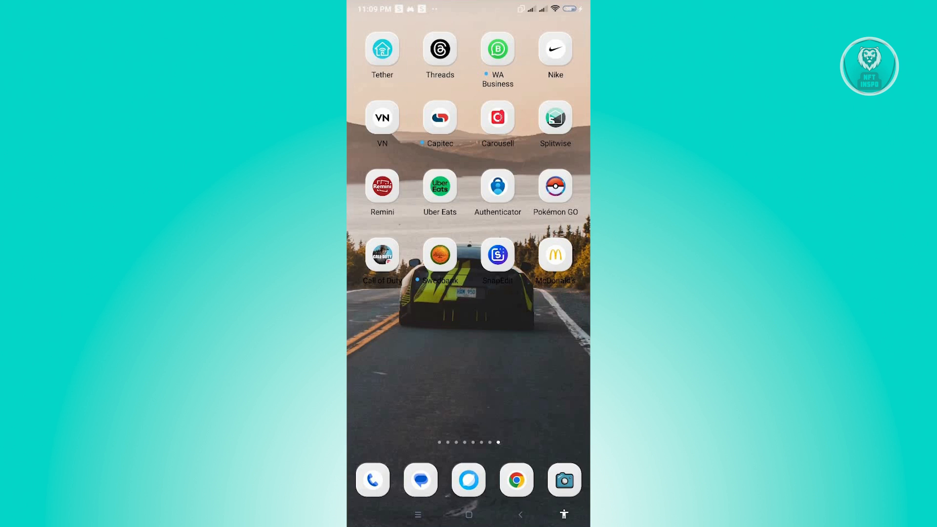
Swipe back to the first home page with the clock, Weather and Settings.
scroll(left, 3)
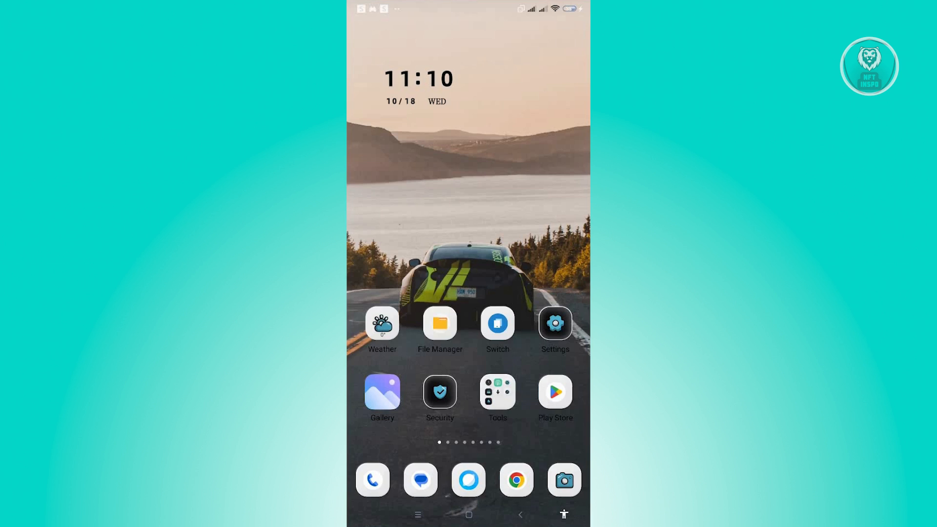
Swipe to the Uber Eats page and open its App info.
scroll(left, 3)
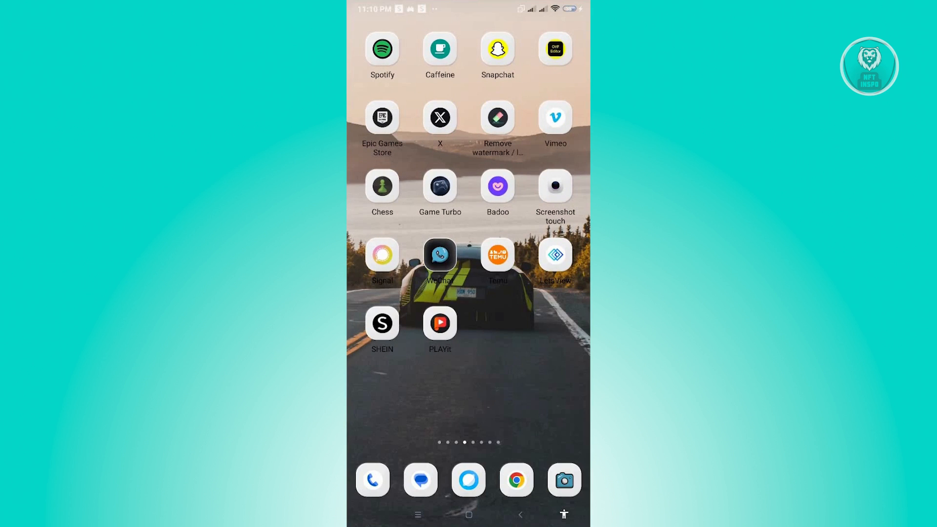
scroll(left, 3)
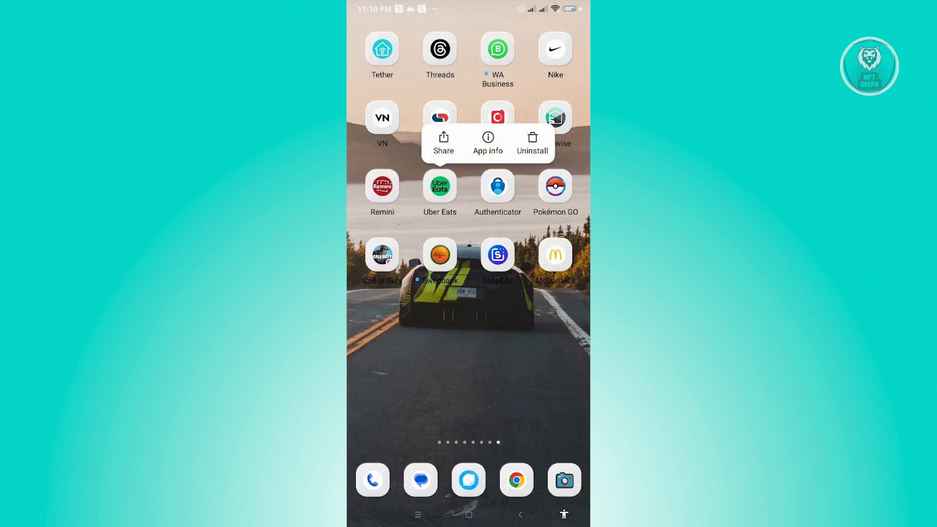
click(487, 143)
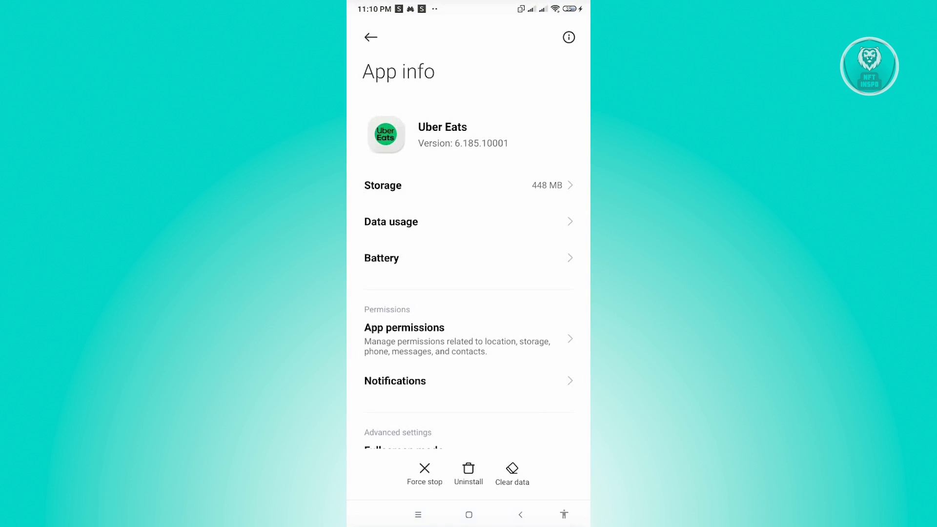
Choose Clear data, then Clear cache, and confirm with OK.
click(511, 473)
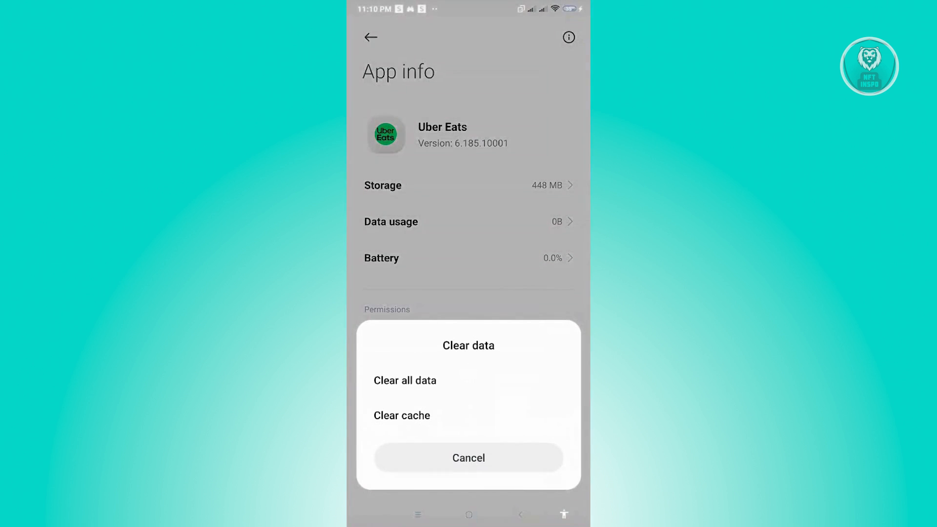
click(402, 415)
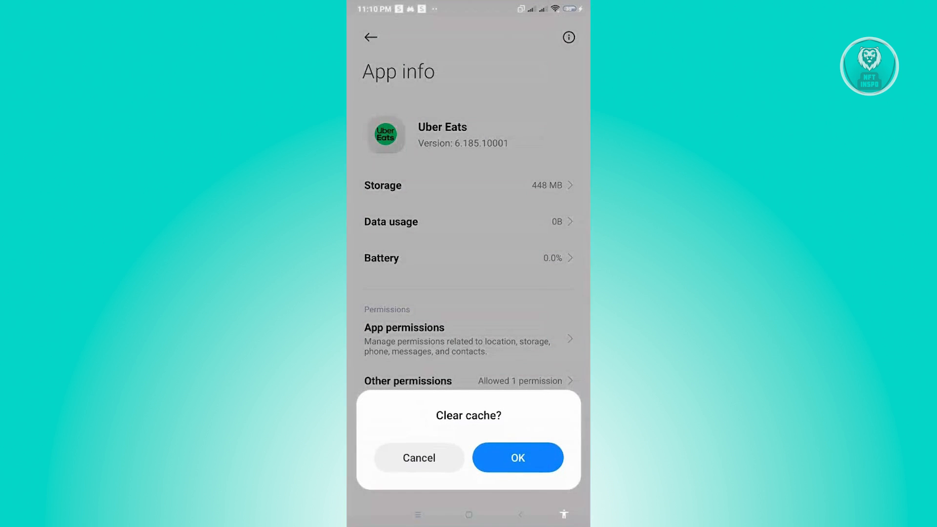
click(517, 458)
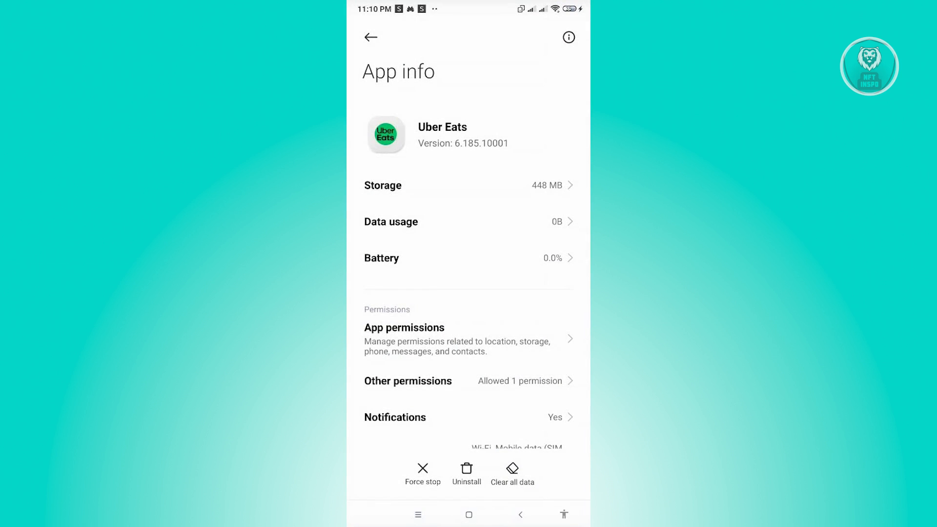